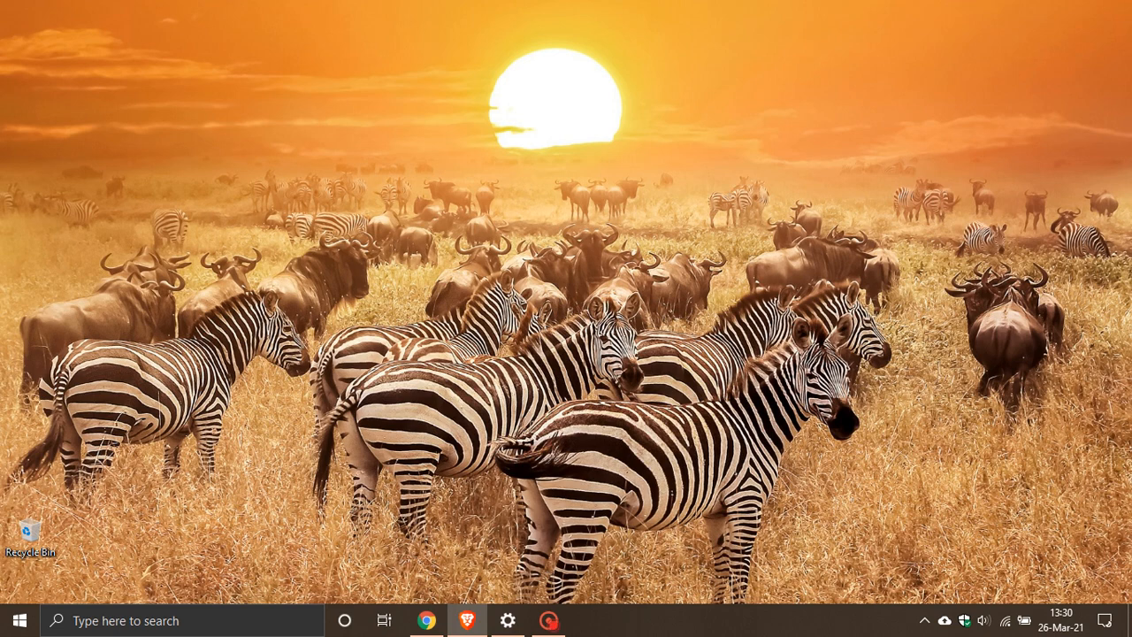
mouse_move(997, 478)
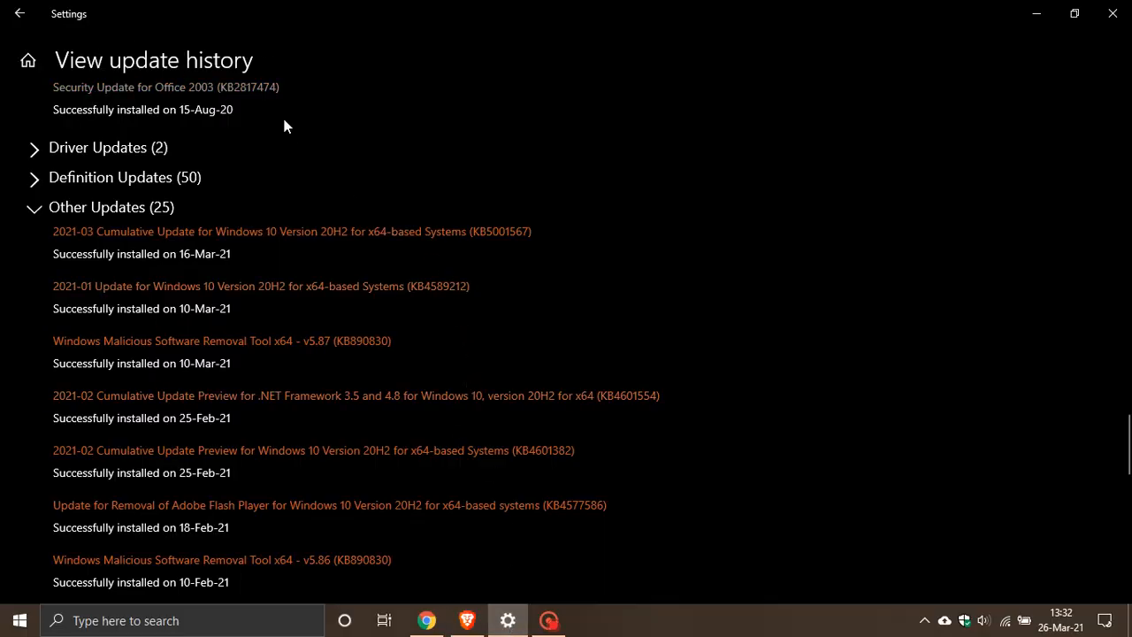
mouse_move(276, 334)
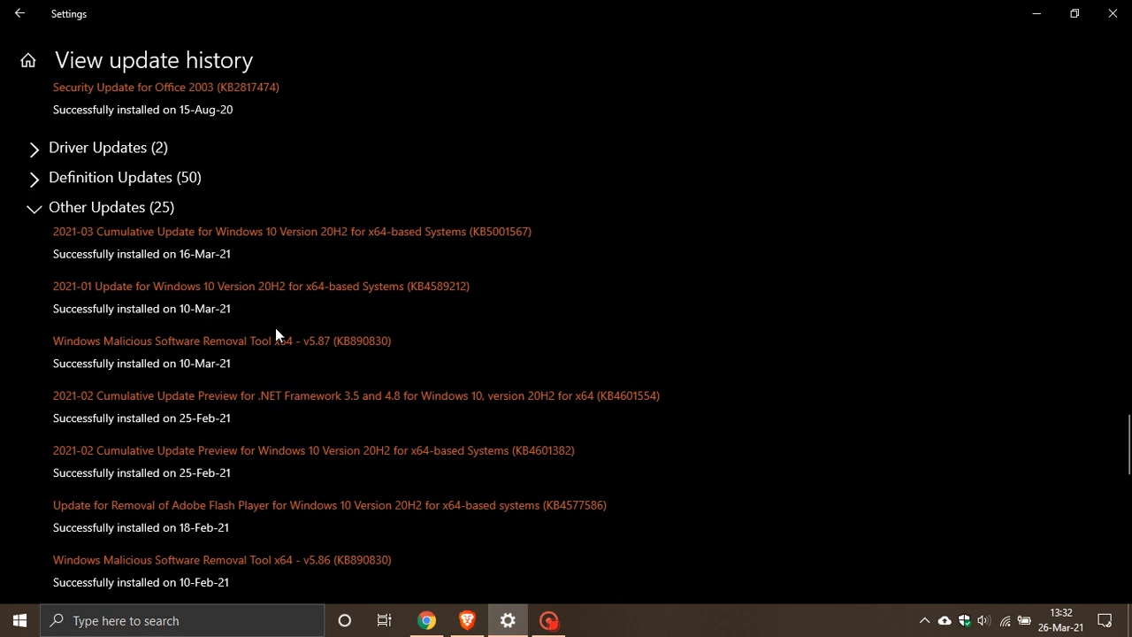
mouse_move(77, 358)
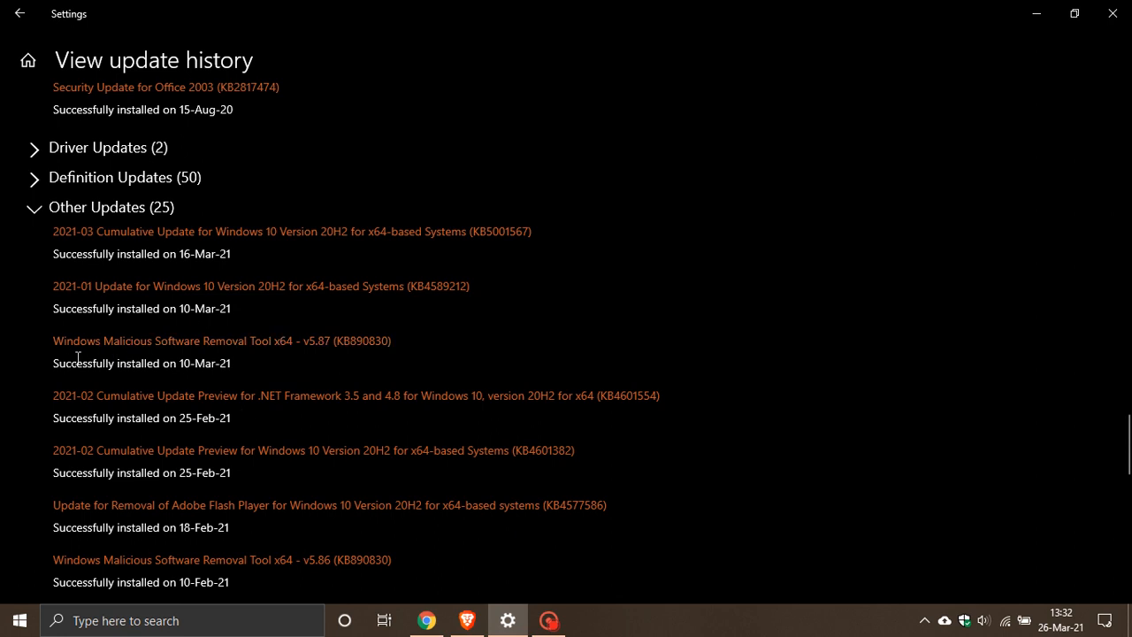
mouse_move(202, 357)
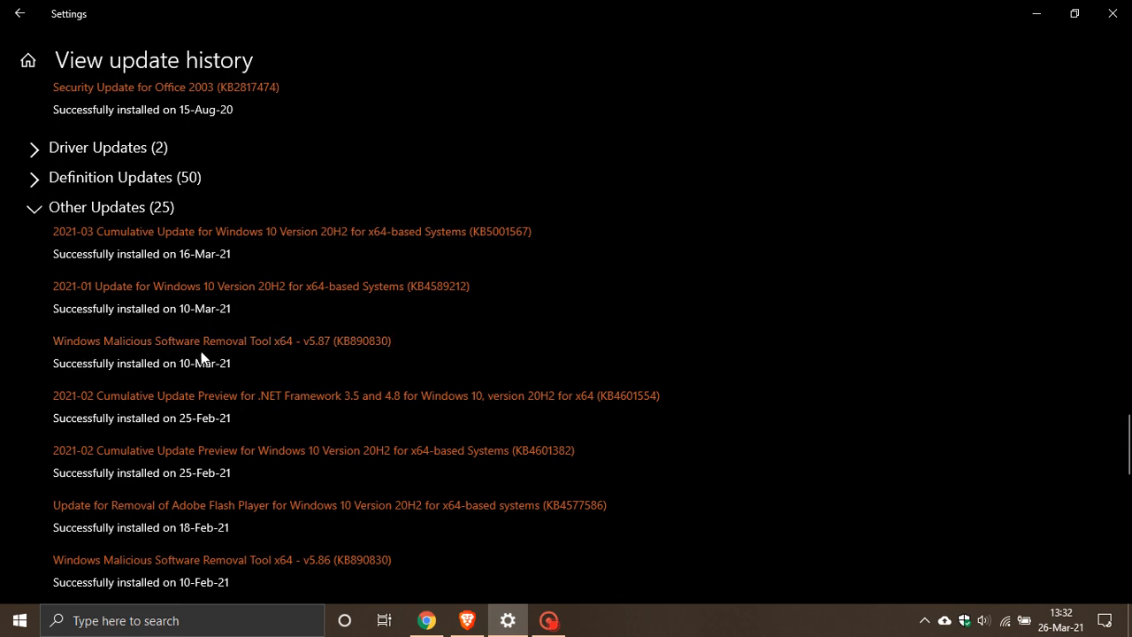
mouse_move(398, 360)
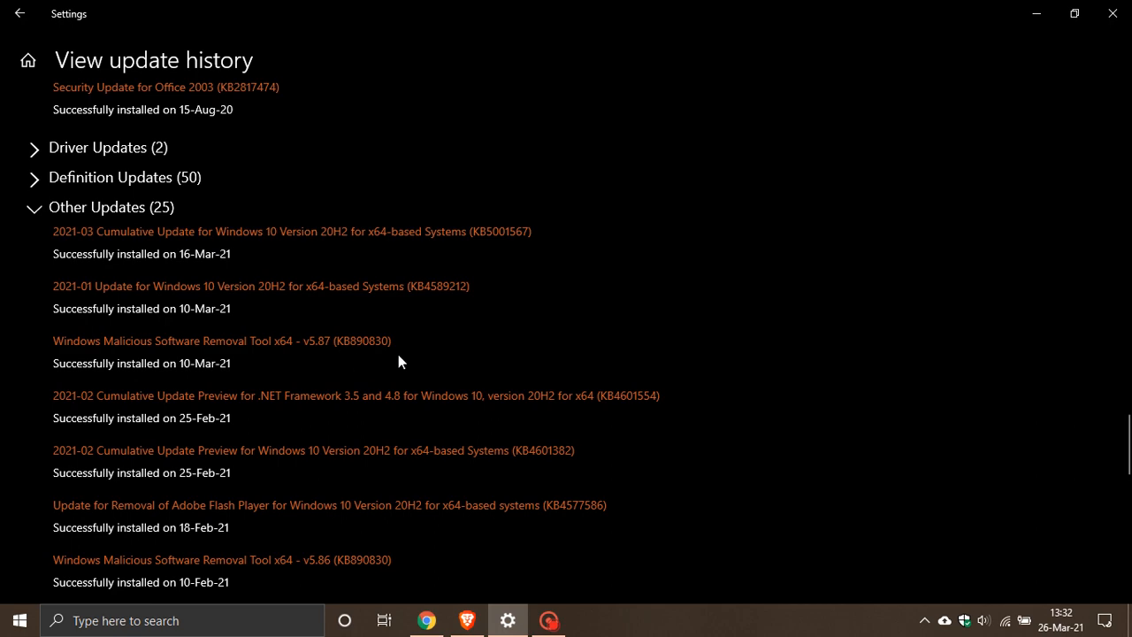
Step: Scroll the Other Updates history down to the Malicious Software Removal Tool v5.87 entries
scroll(down, 3)
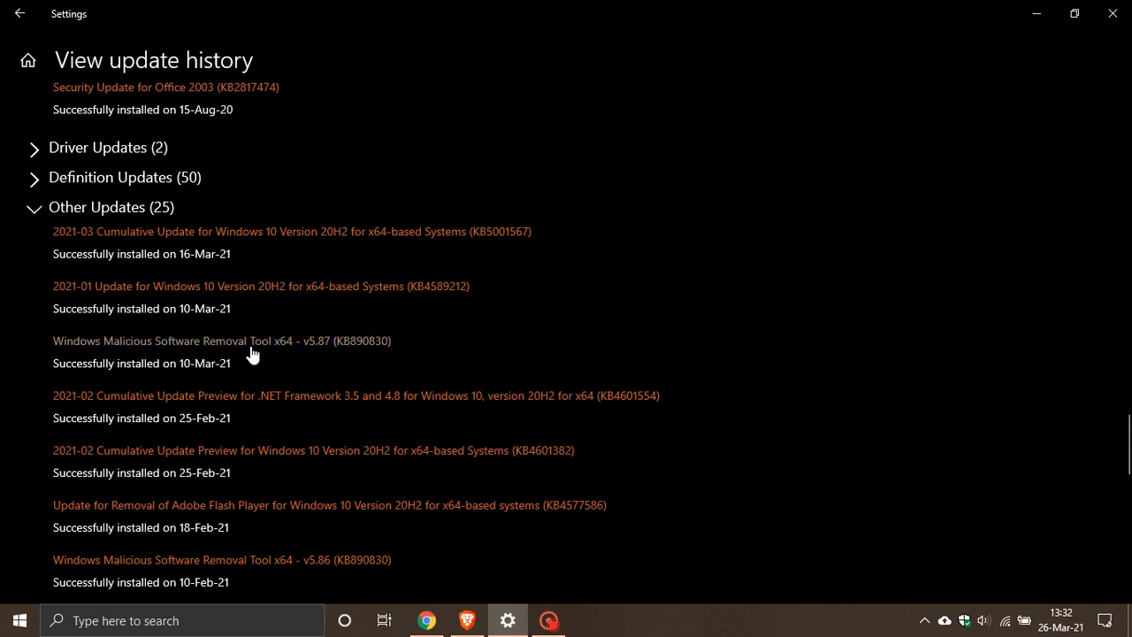
mouse_move(138, 345)
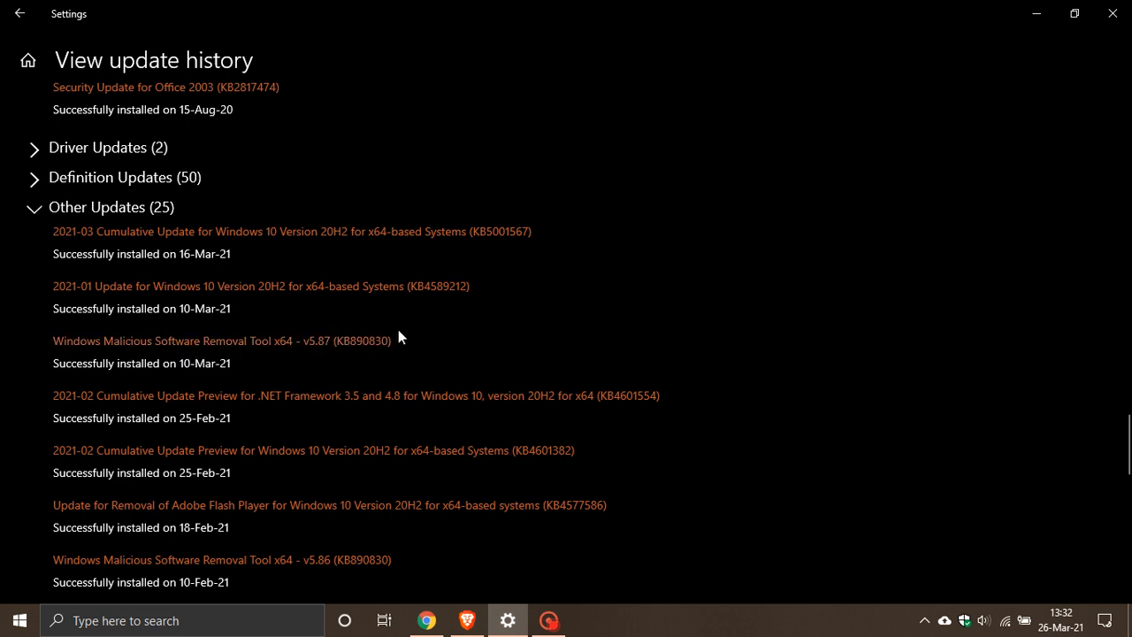
mouse_move(868, 227)
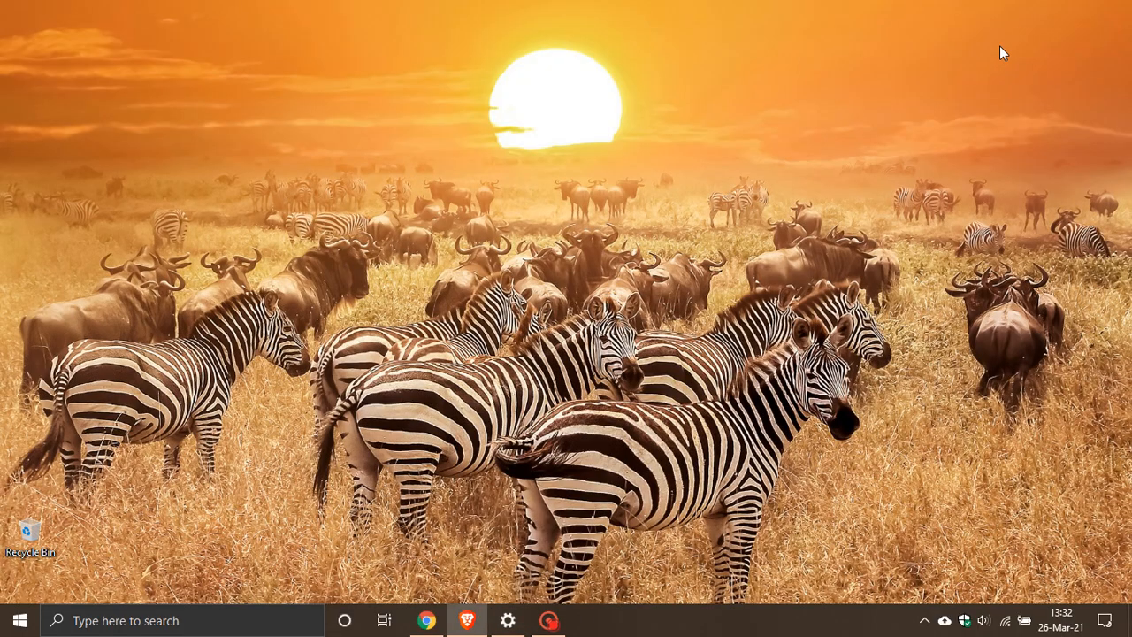
mouse_move(669, 351)
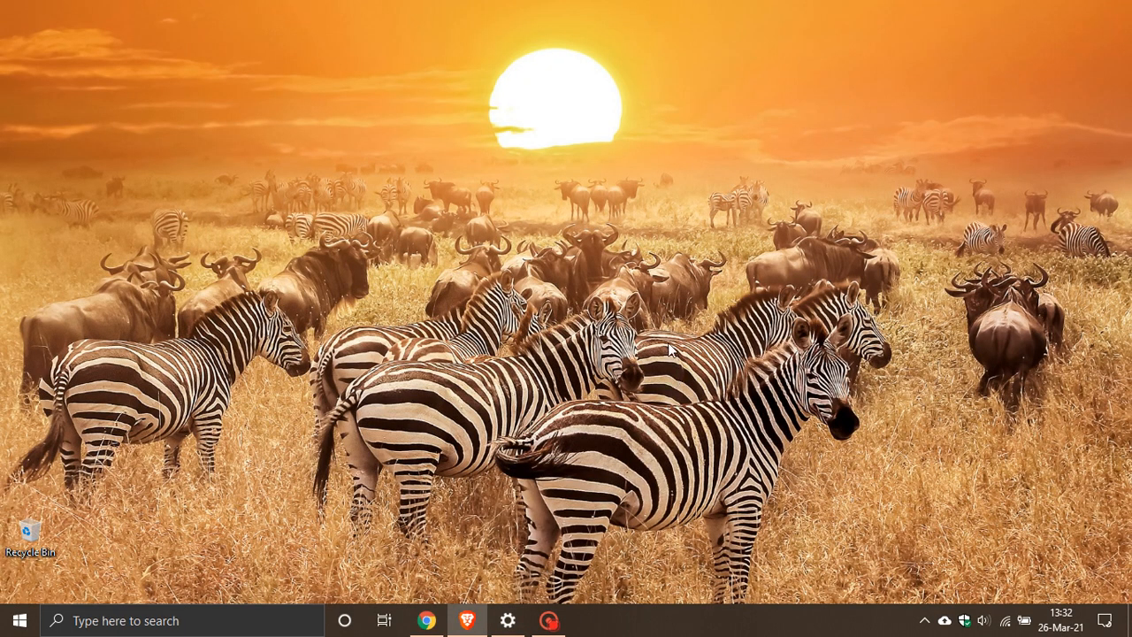
mouse_move(629, 304)
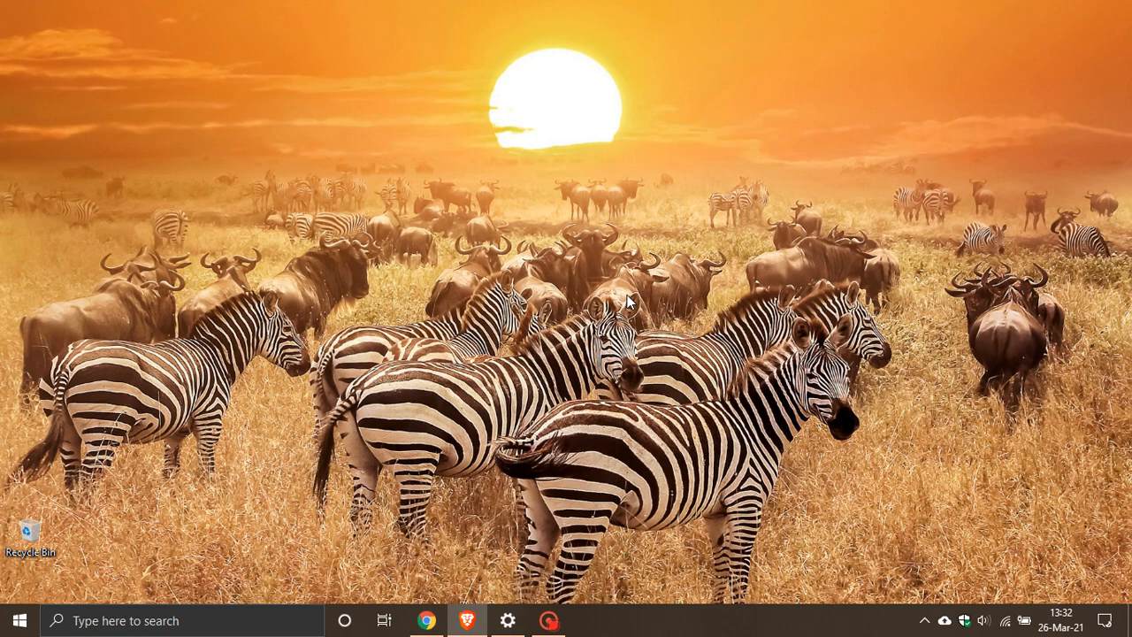
mouse_move(644, 285)
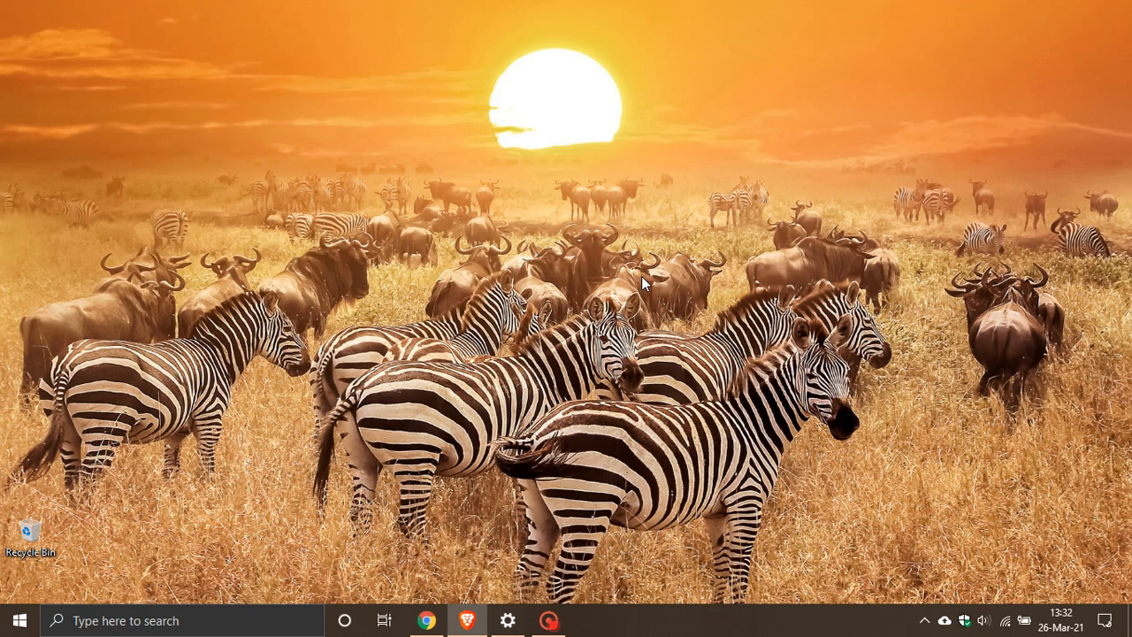
mouse_move(590, 304)
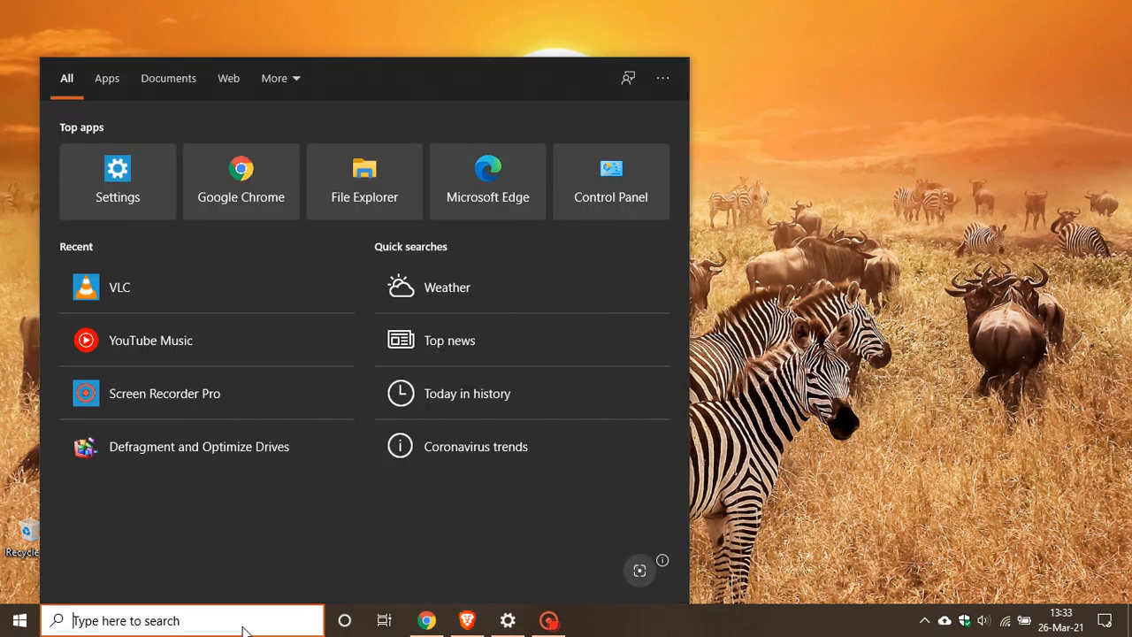
Step: Search for 'mrt' from the taskbar and launch the Malicious Software Removal Tool
text(mrt)
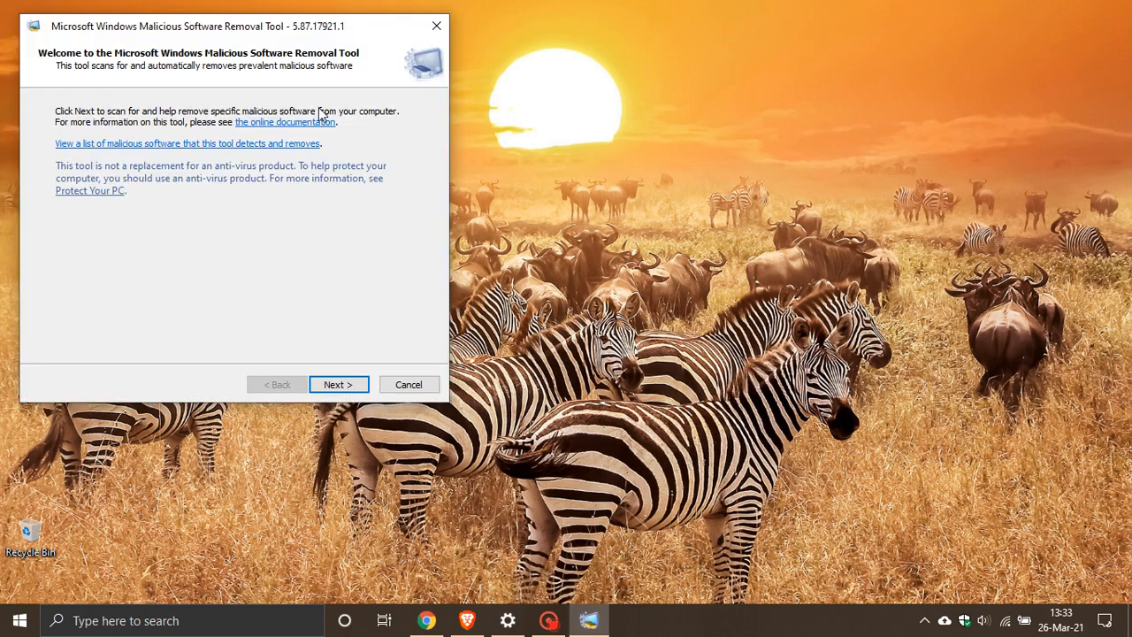
Step: Drag the removal tool's Welcome window toward the centre of the screen
drag(234, 27, 511, 73)
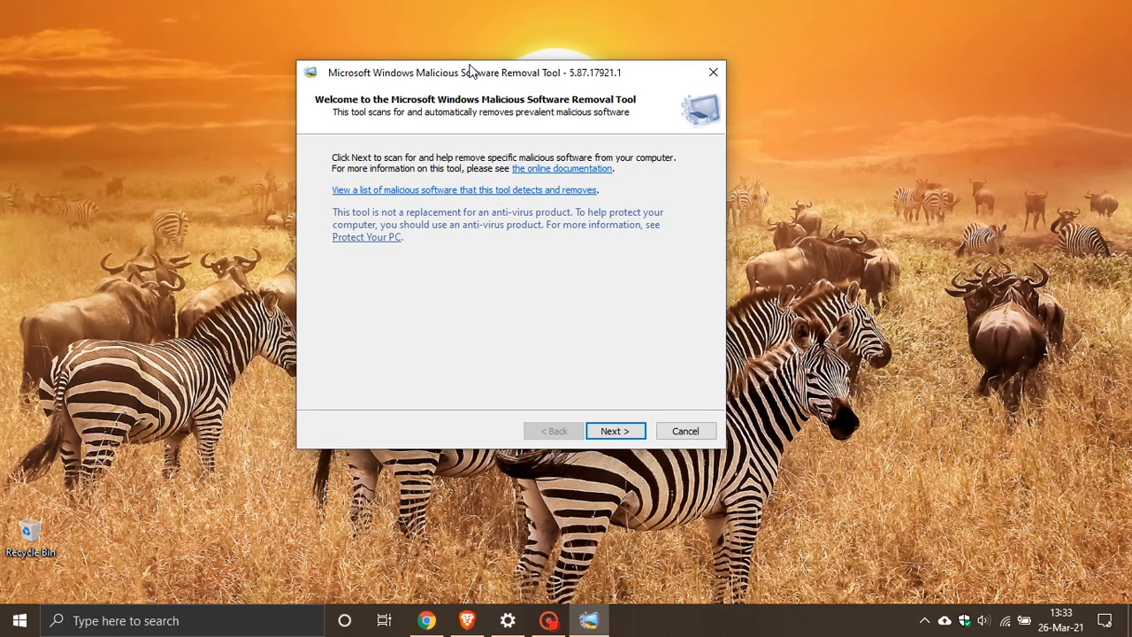
mouse_move(432, 336)
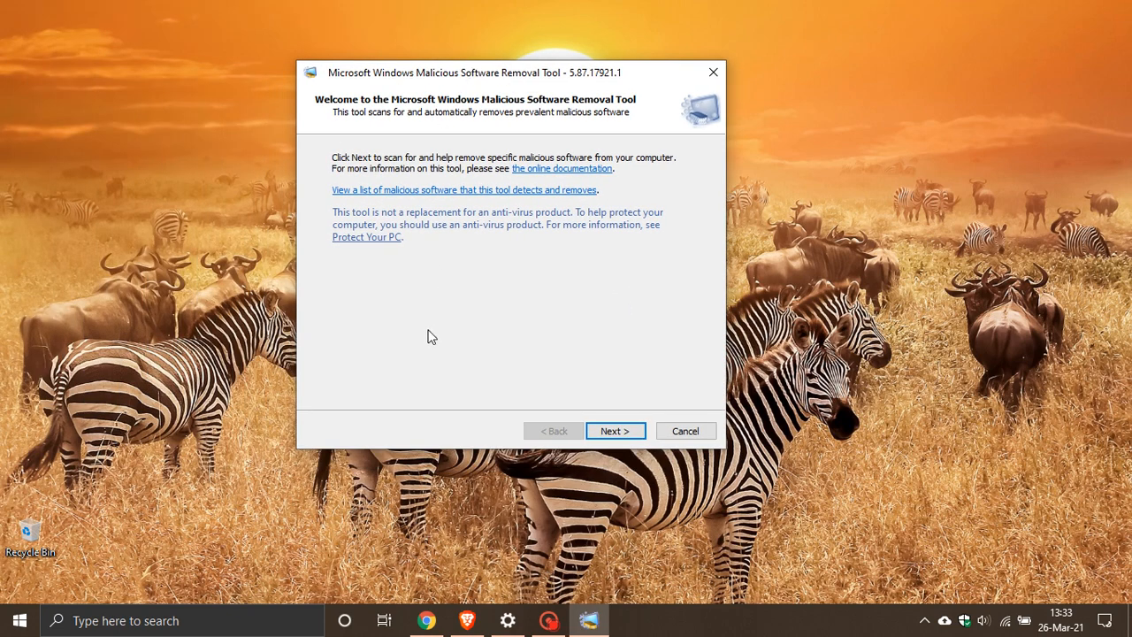
mouse_move(420, 135)
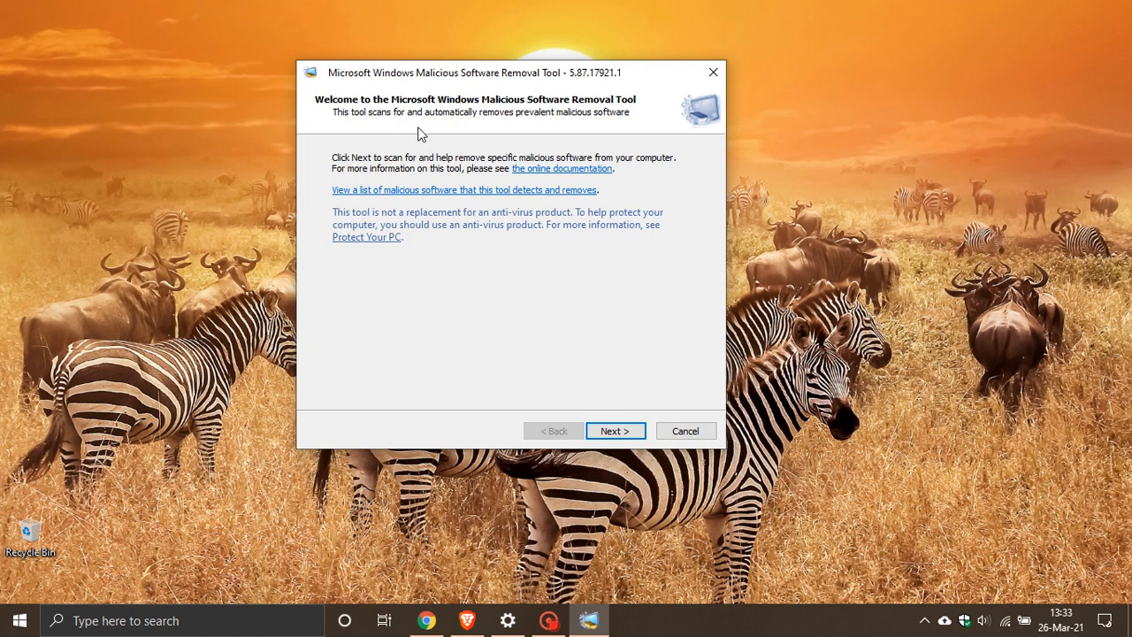
mouse_move(620, 127)
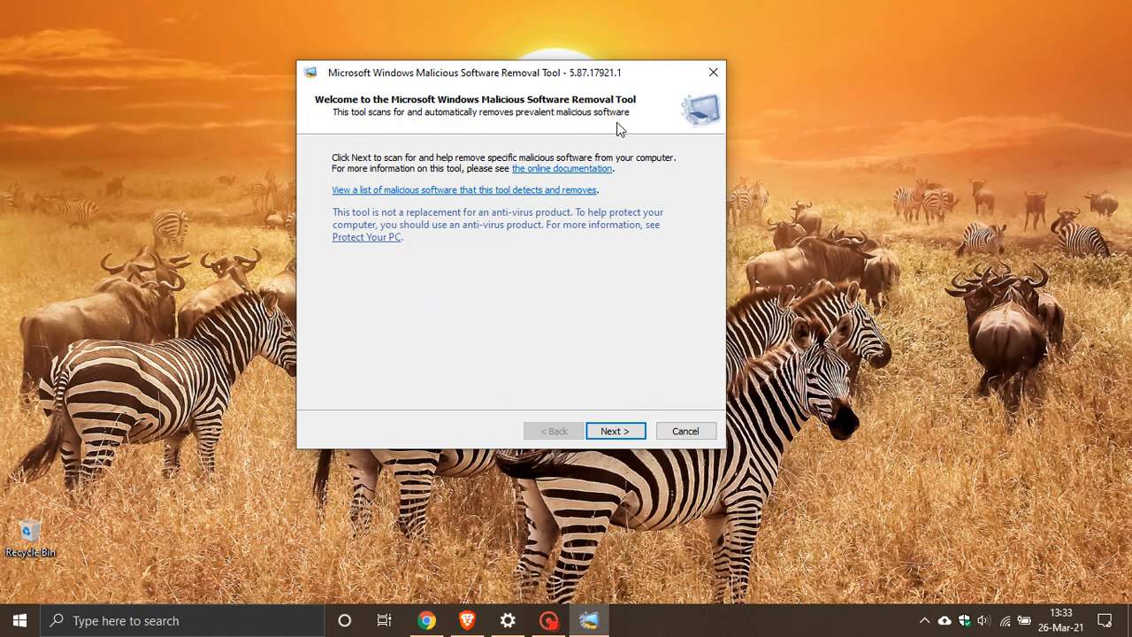
mouse_move(559, 223)
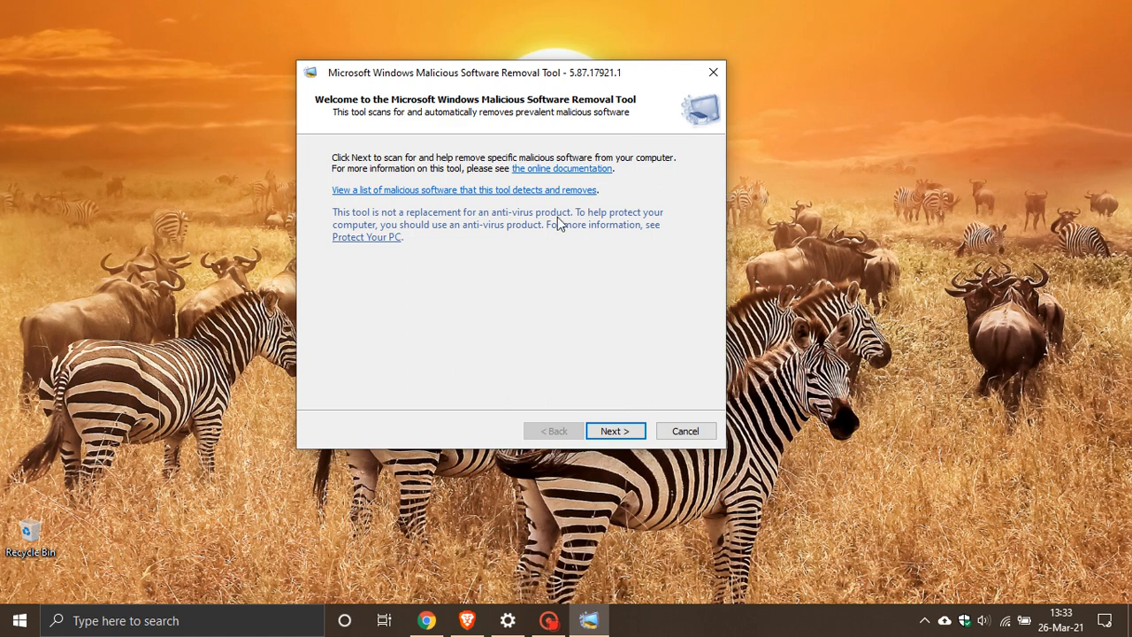
mouse_move(353, 230)
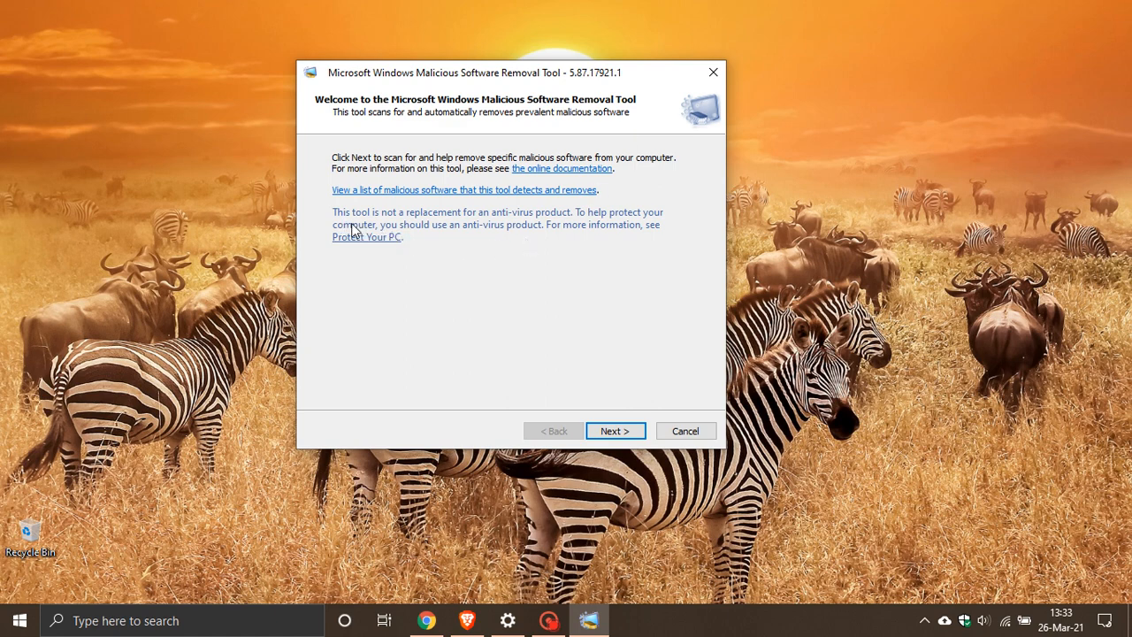
mouse_move(566, 228)
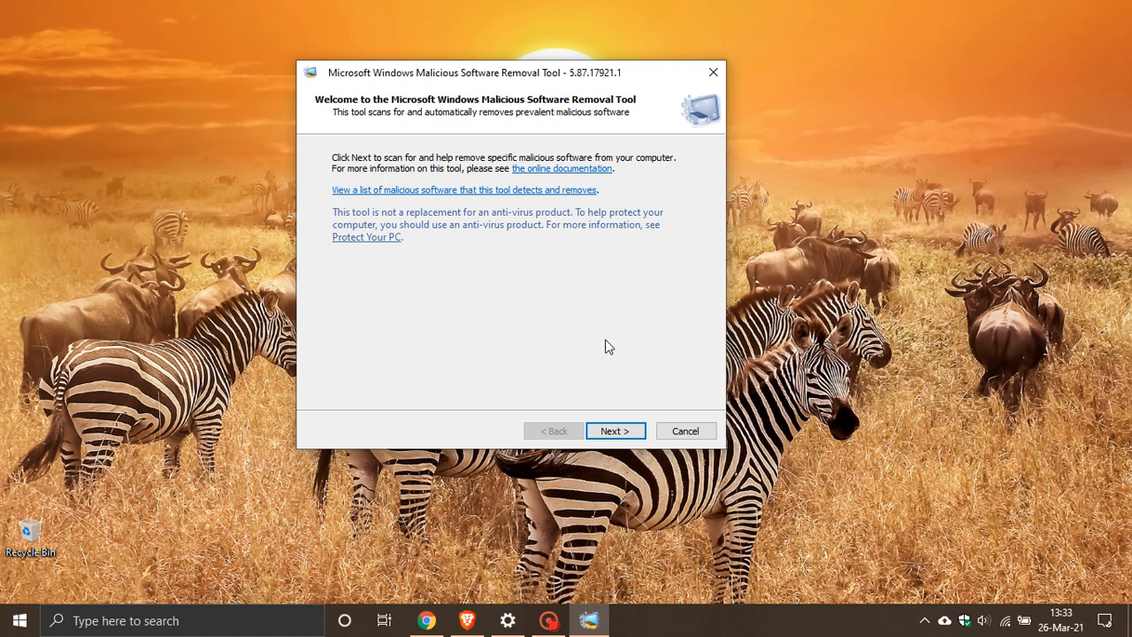
Step: Advance from the Welcome page to the scan type choice with Quick scan preselected
click(615, 432)
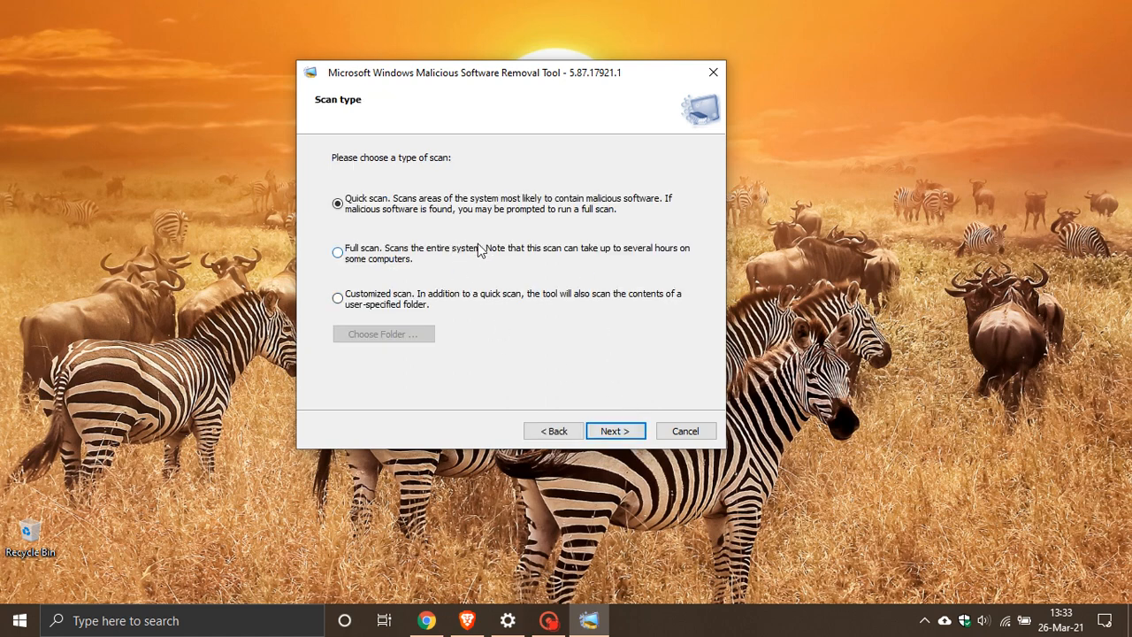
mouse_move(399, 219)
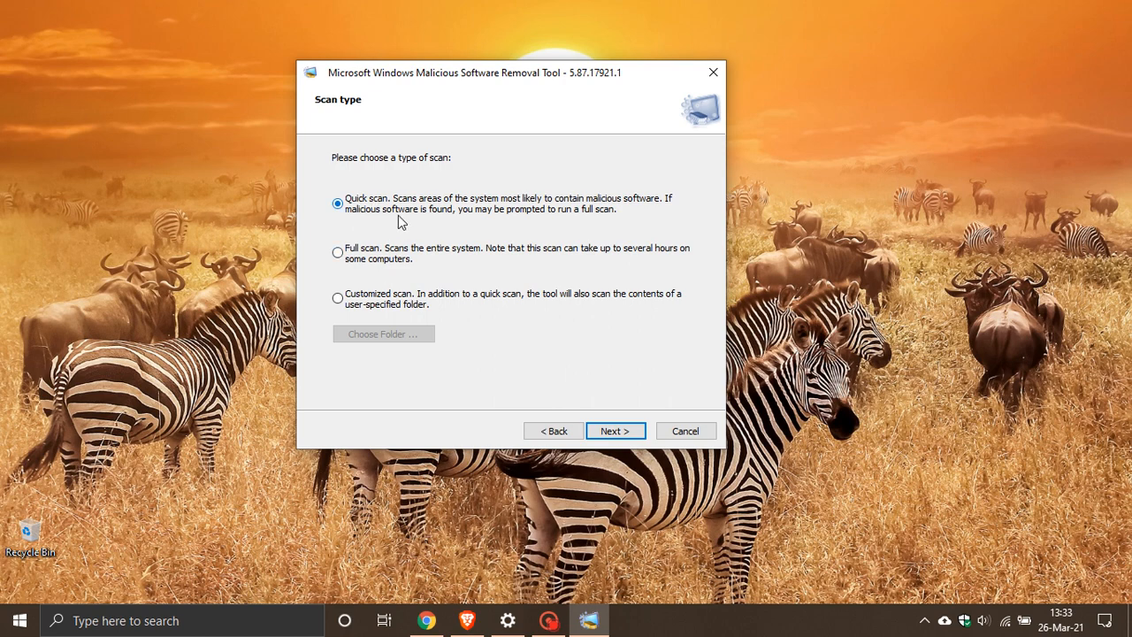
mouse_move(518, 216)
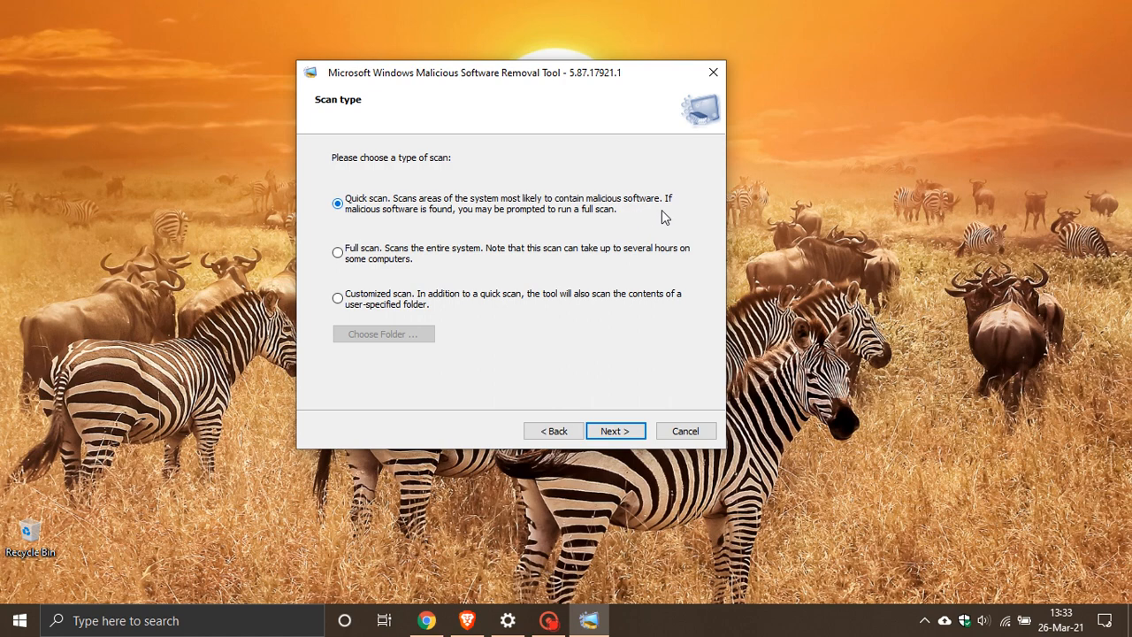
mouse_move(502, 195)
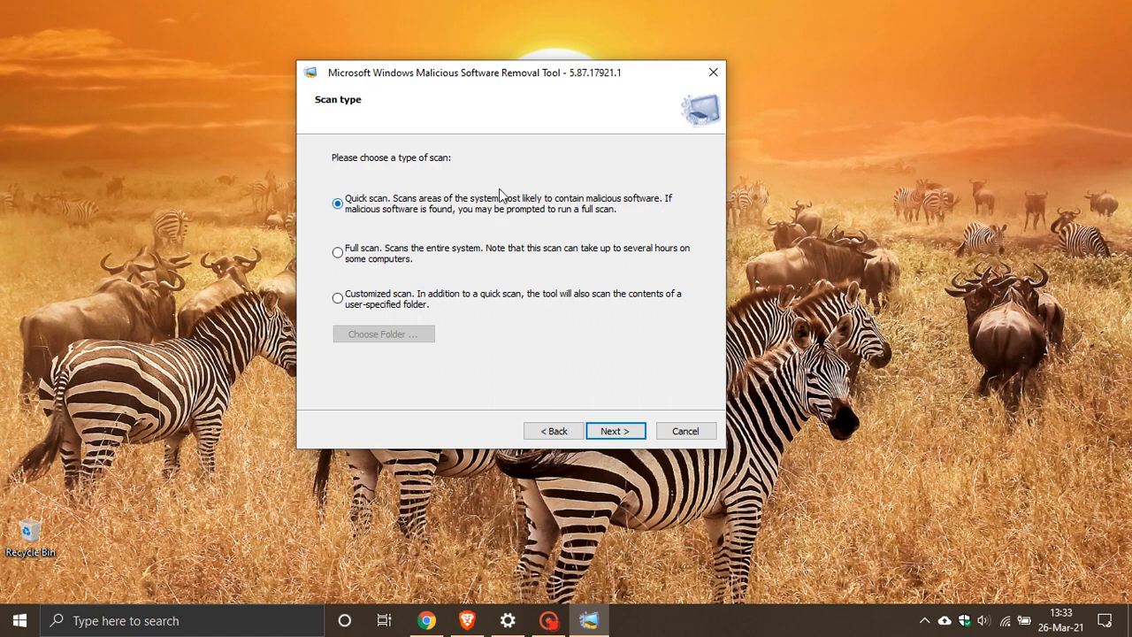
mouse_move(408, 276)
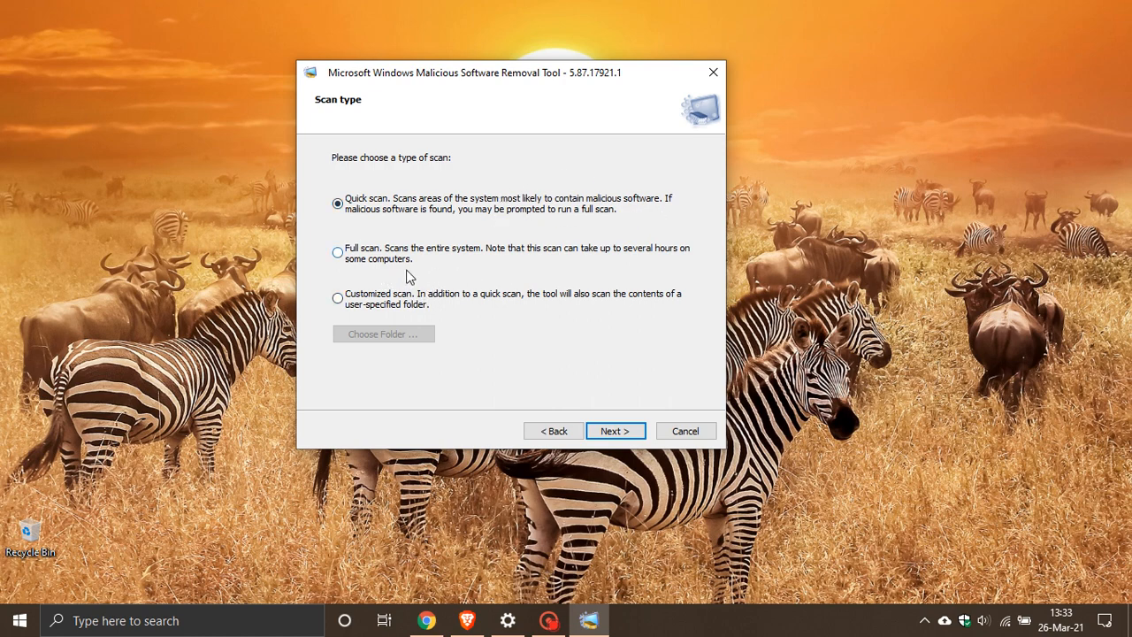
mouse_move(615, 264)
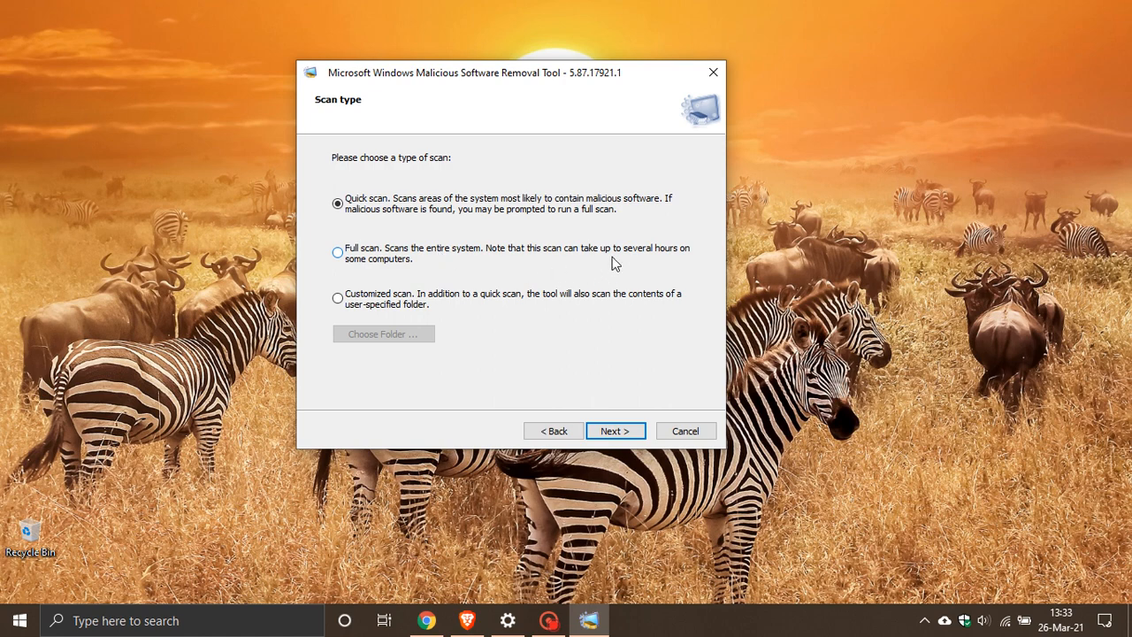
mouse_move(400, 322)
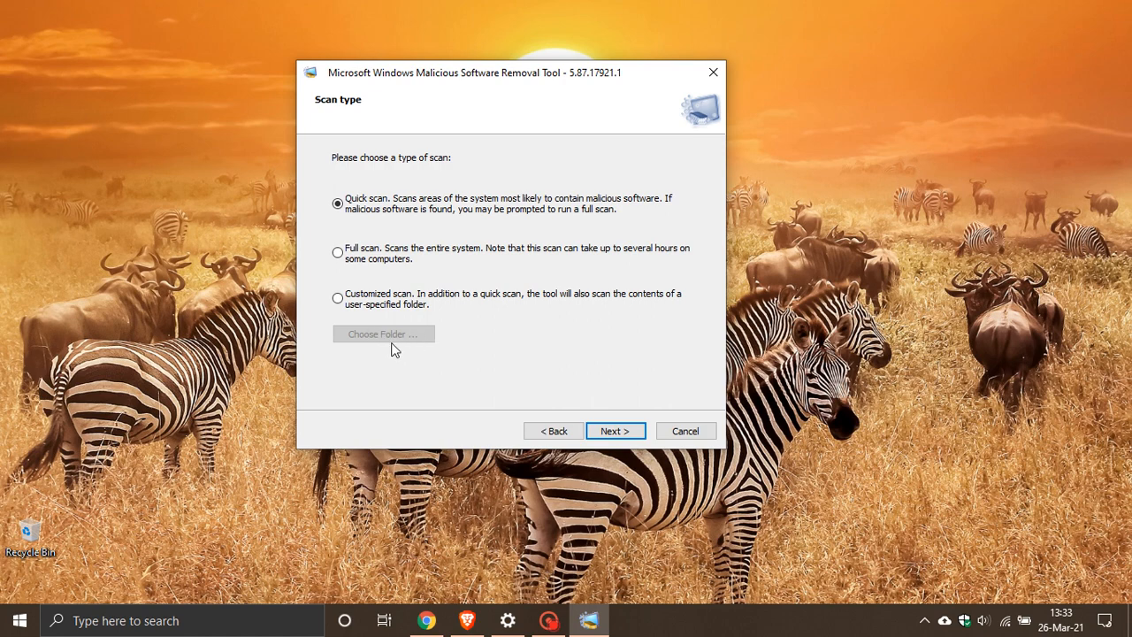
mouse_move(388, 344)
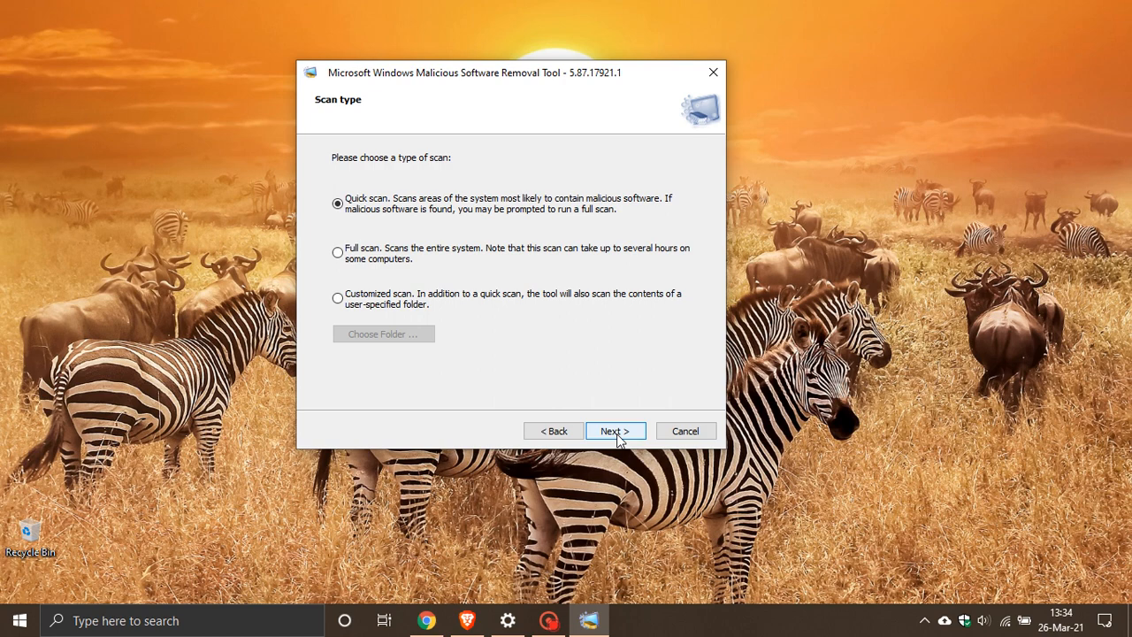
mouse_move(686, 432)
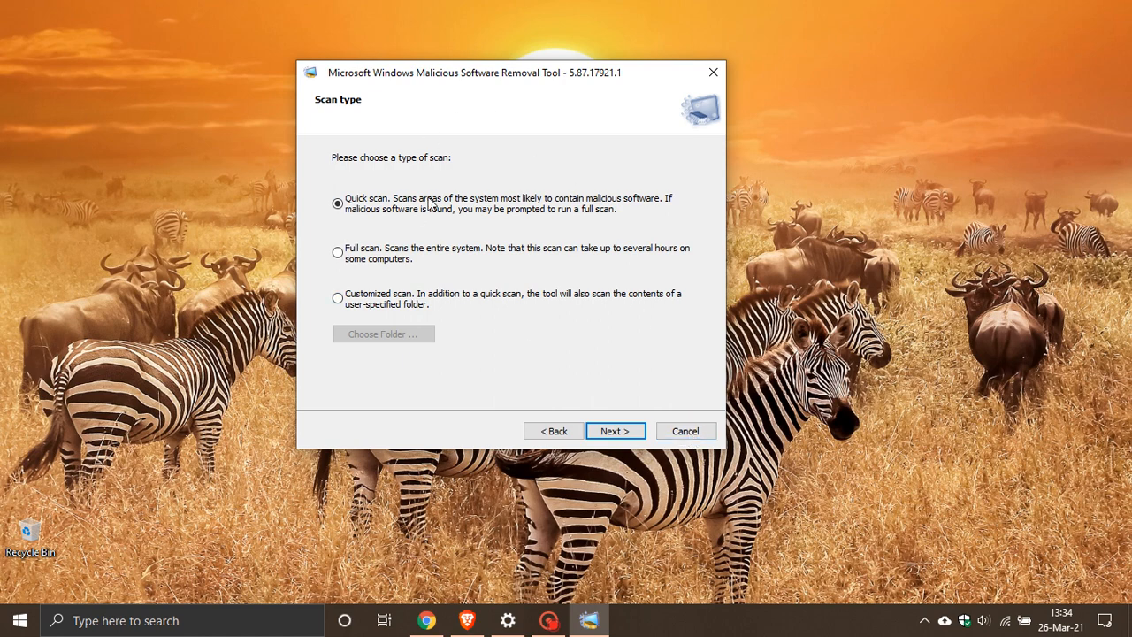
mouse_move(478, 386)
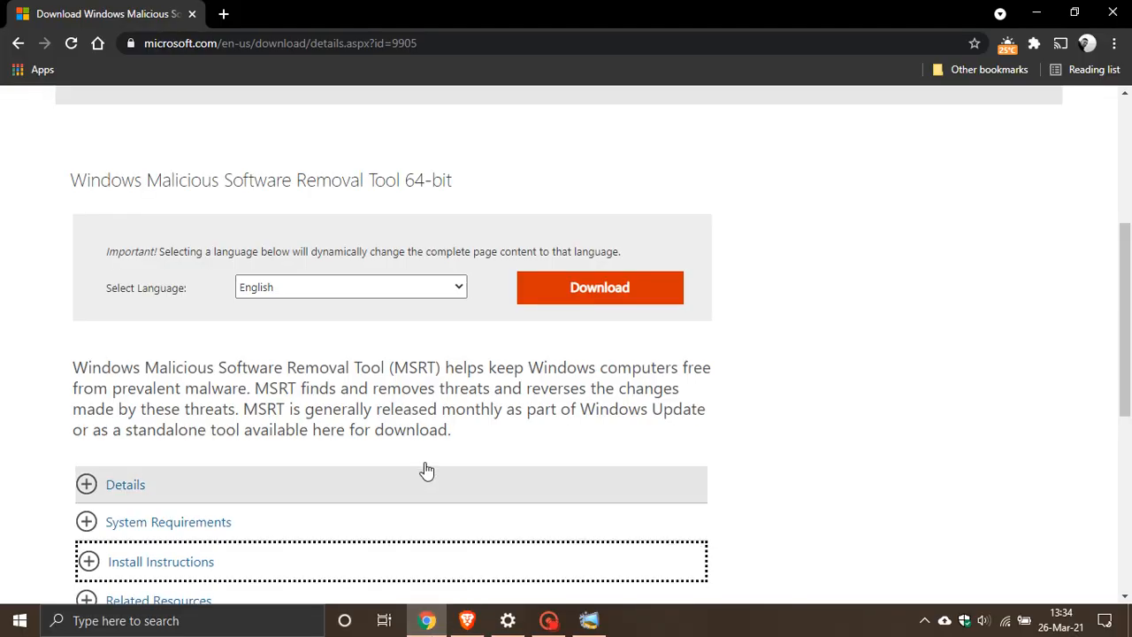
mouse_move(428, 467)
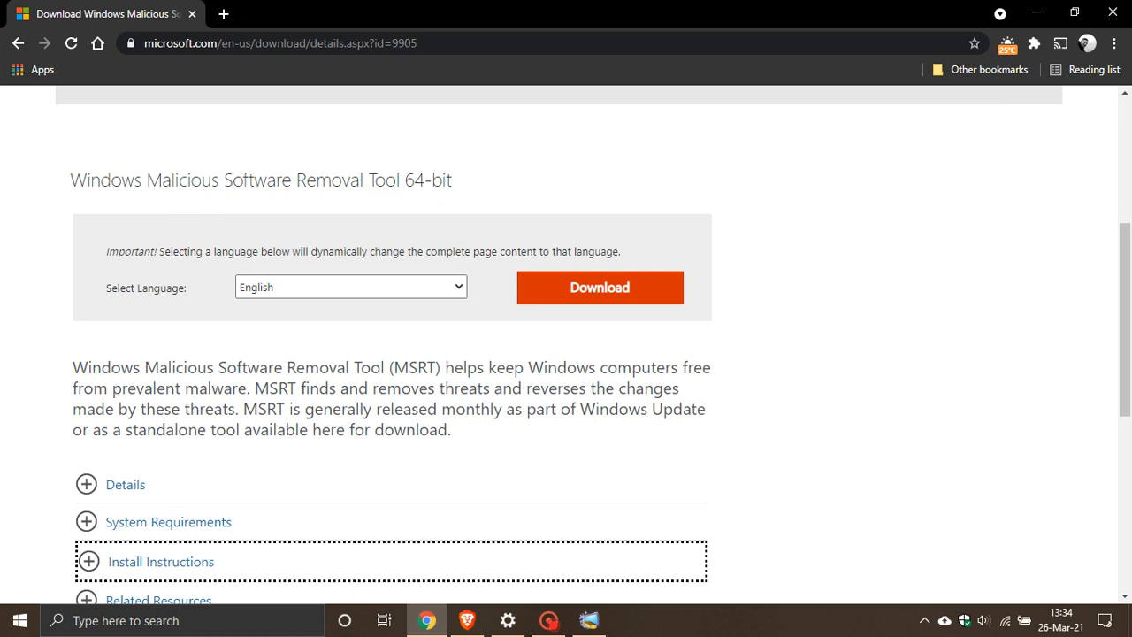
mouse_move(590, 299)
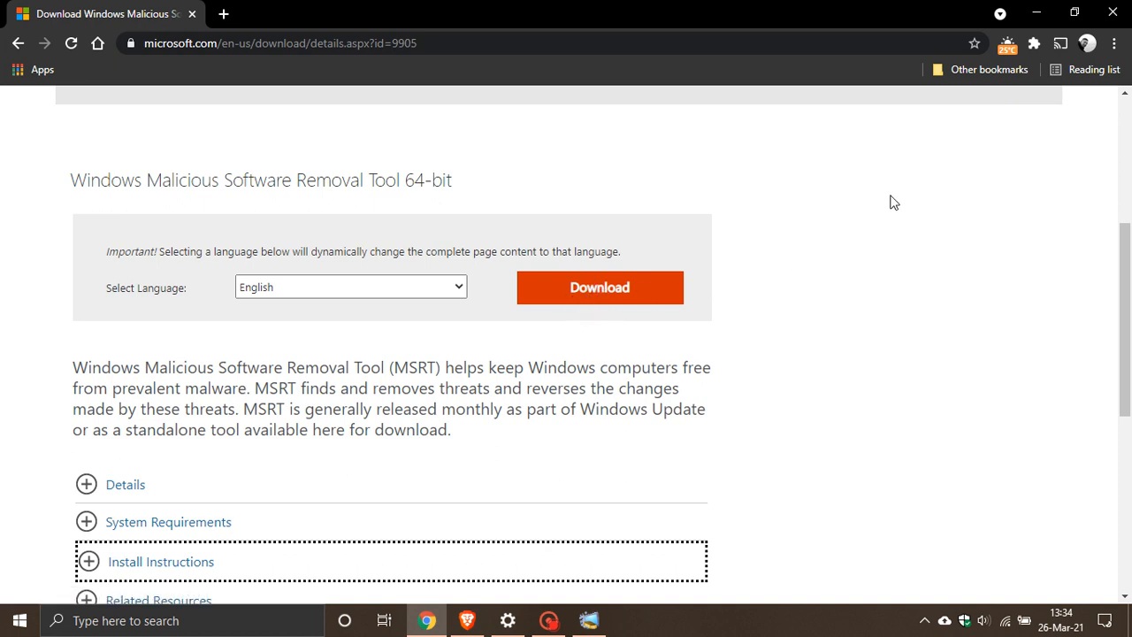
mouse_move(502, 297)
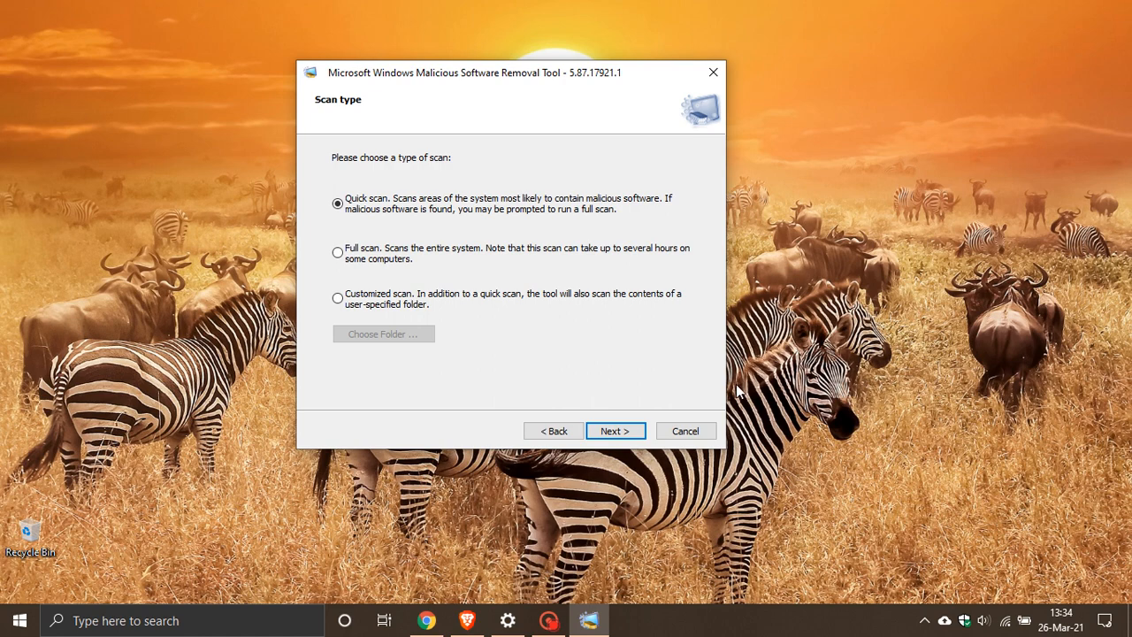
Step: Cancel out of the removal tool without scanning, leaving the desktop showing
click(686, 432)
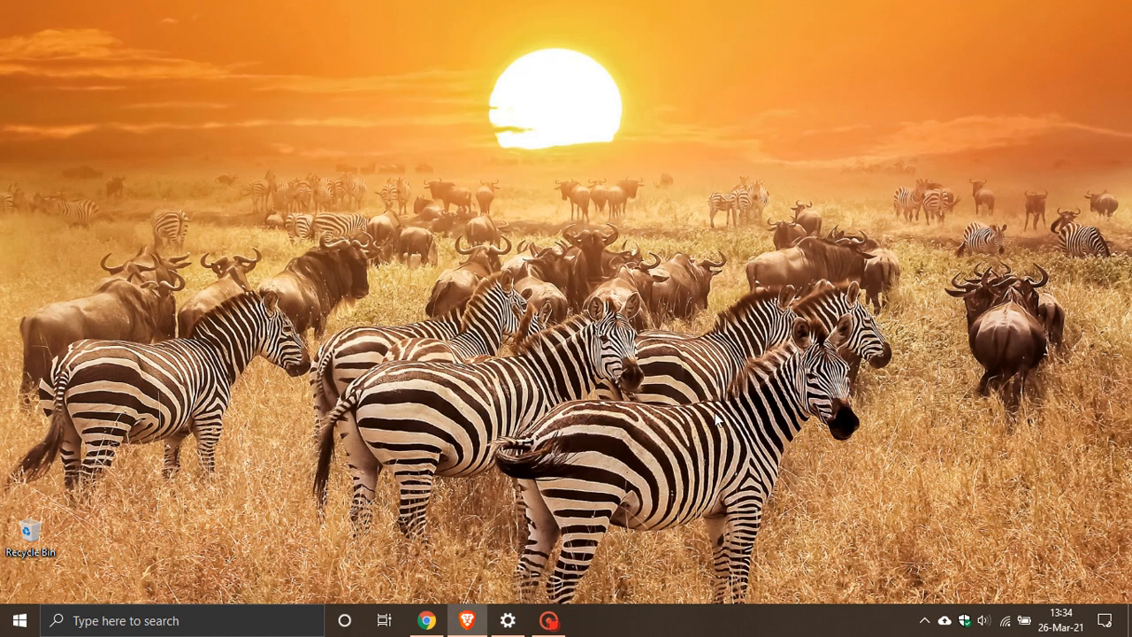
mouse_move(741, 418)
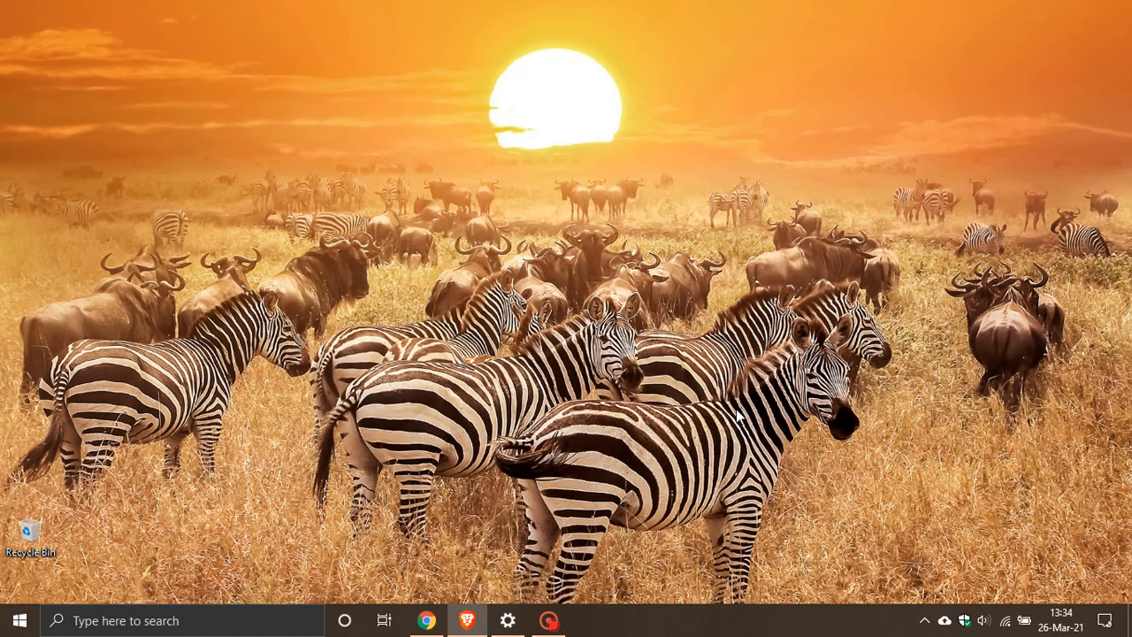